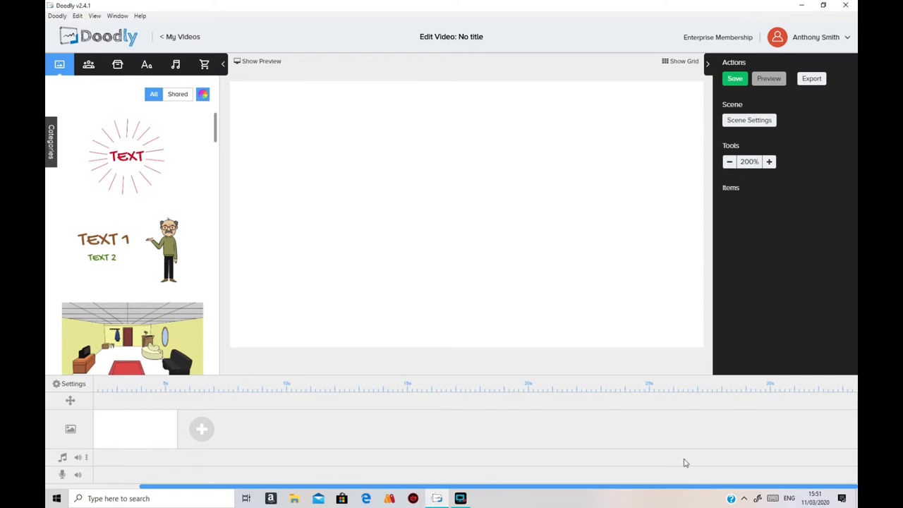
mouse_move(217, 104)
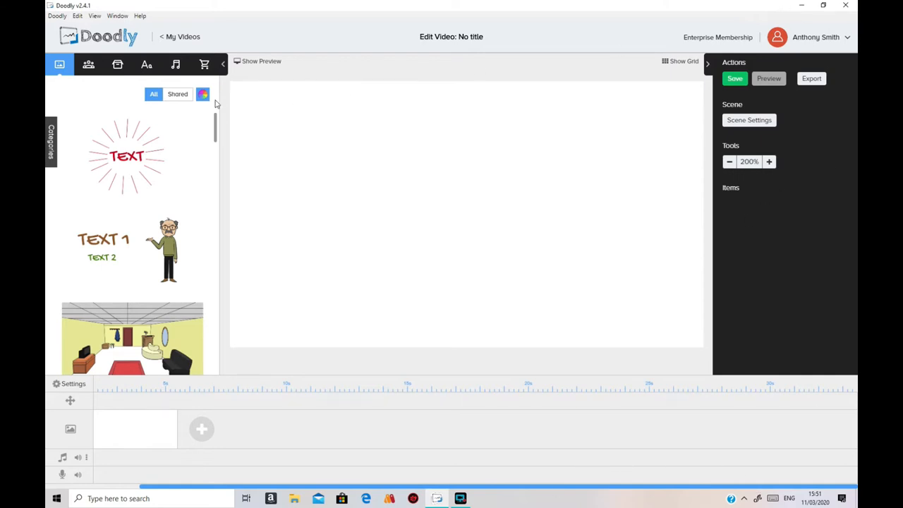
mouse_move(203, 65)
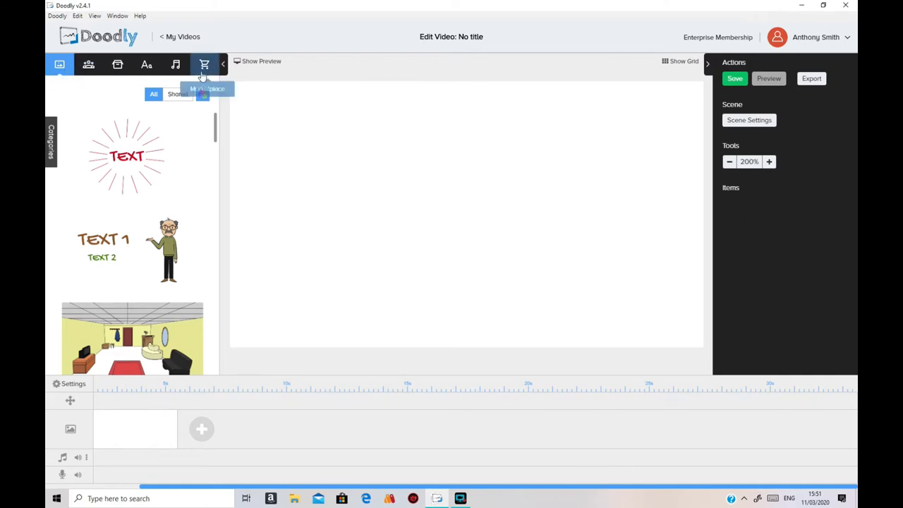
Switch to the Props library and scroll through the available prop items
left_click(118, 65)
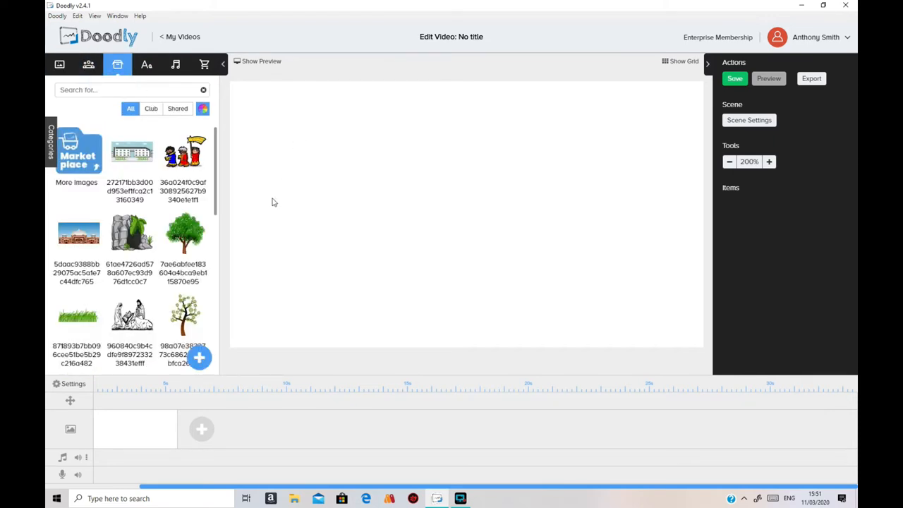
scroll("down", 3)
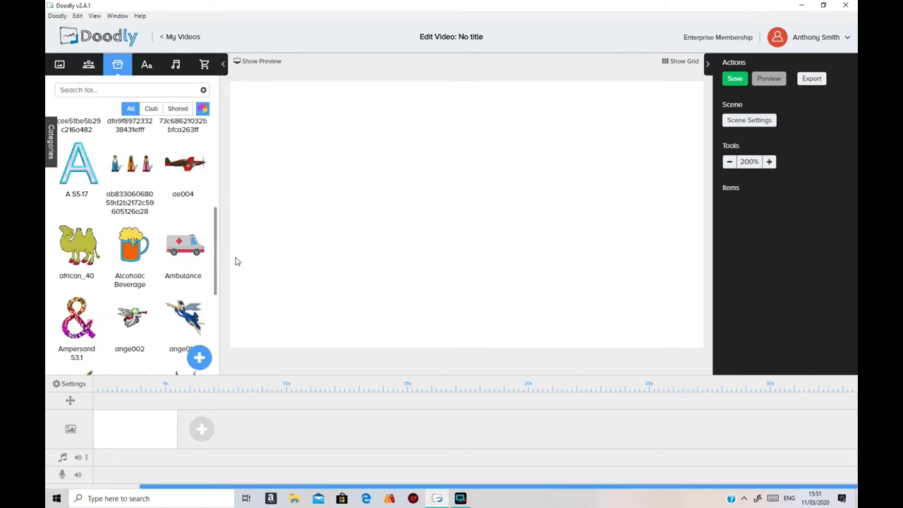
scroll("down", 3)
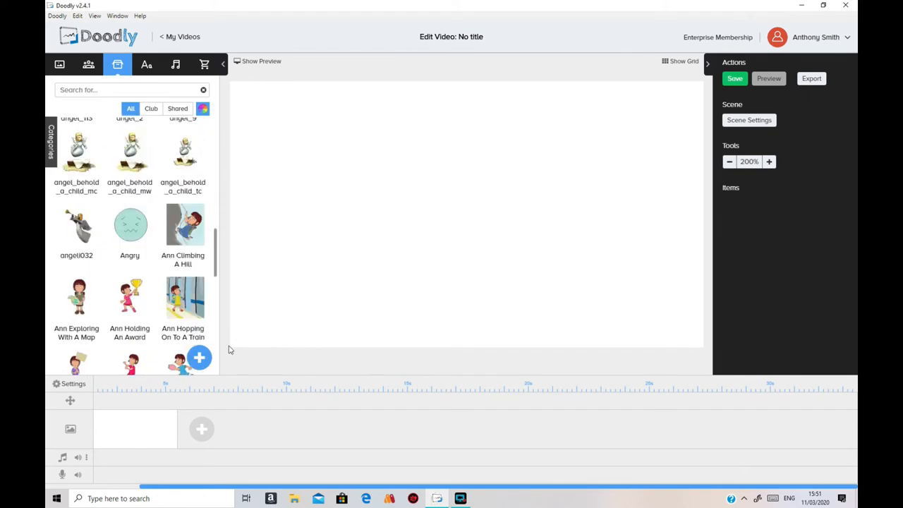
Import military vehicleColour.png as a new custom prop
left_click(200, 358)
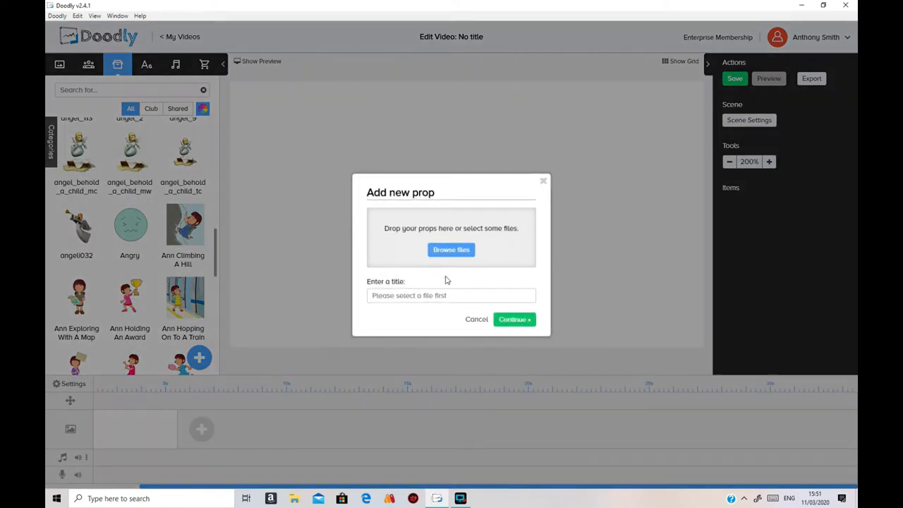
left_click(451, 248)
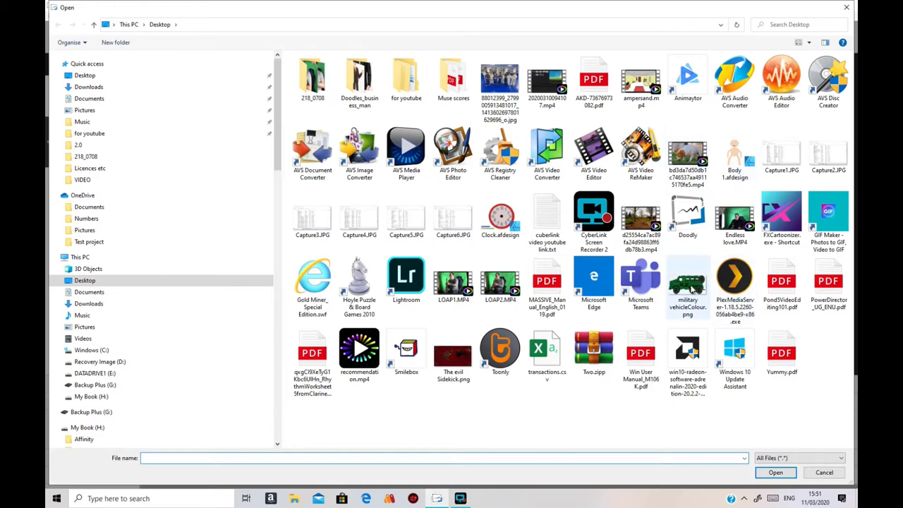
left_click(688, 282)
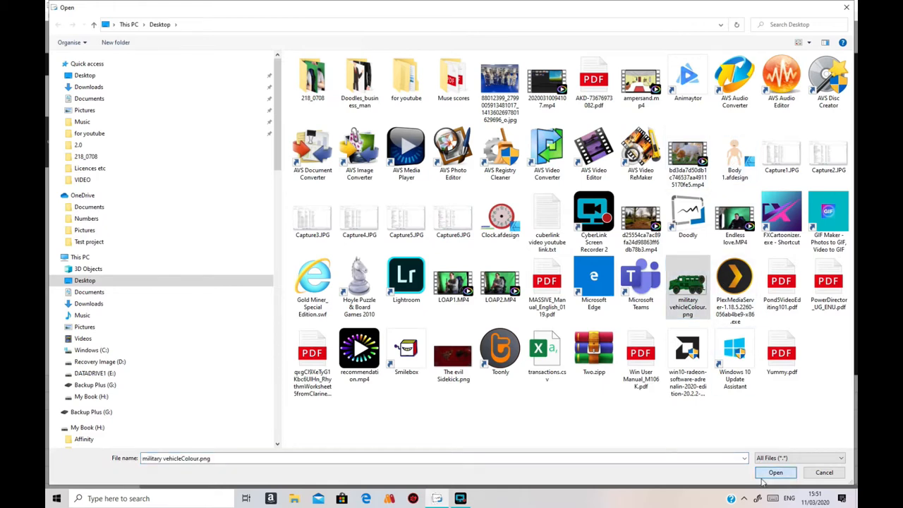
left_click(774, 471)
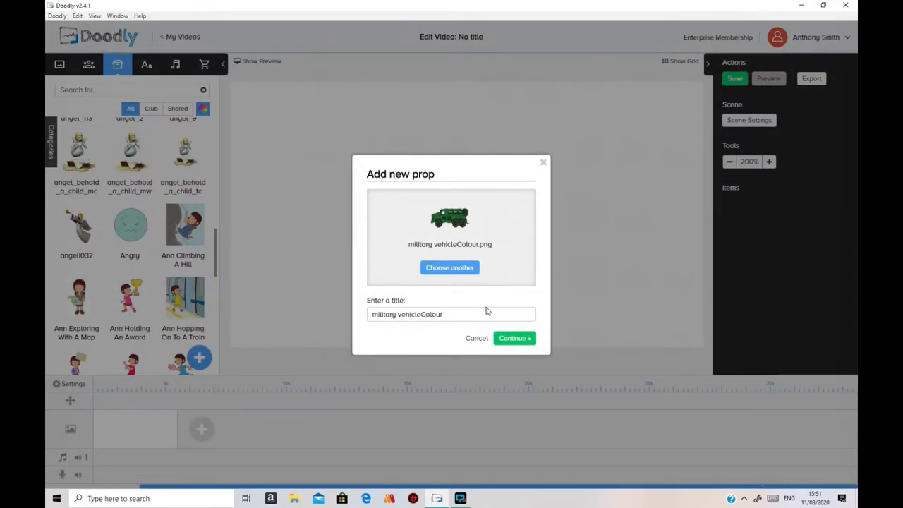
left_click(513, 339)
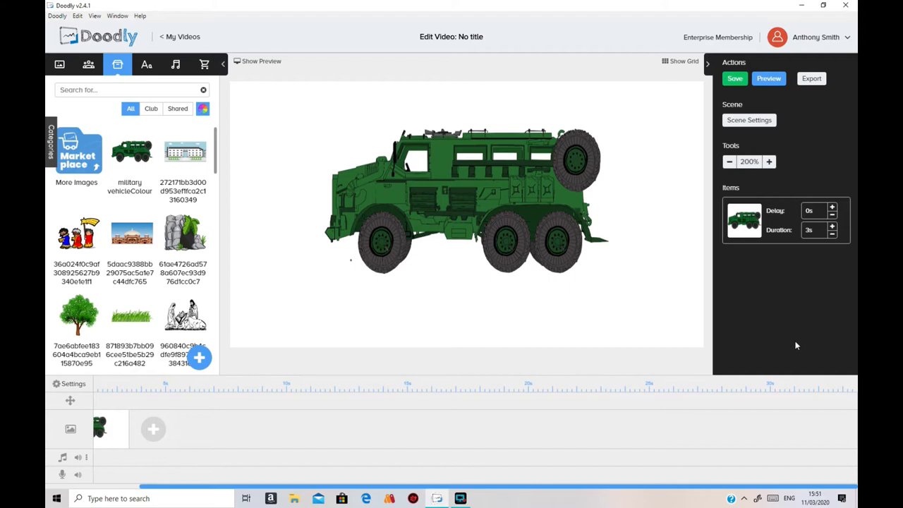
Save the video project and select the vehicle prop on the scene
left_click(734, 79)
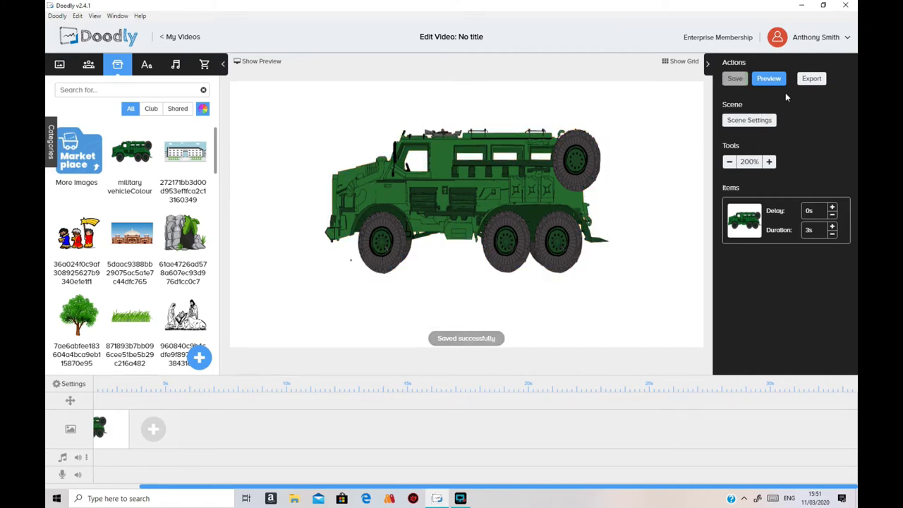
left_click(466, 200)
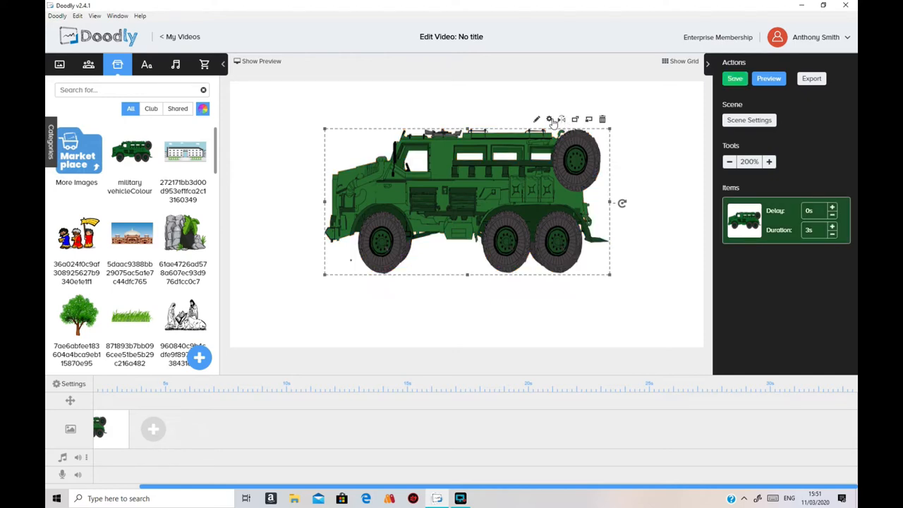
Open the military vehicle prop in the Edit Asset editor to draw reveal paths
left_click(549, 119)
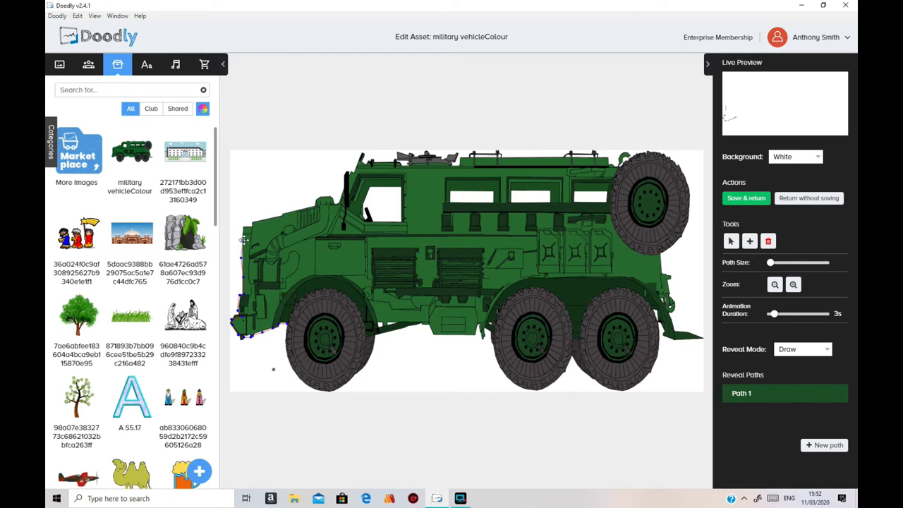
mouse_move(244, 240)
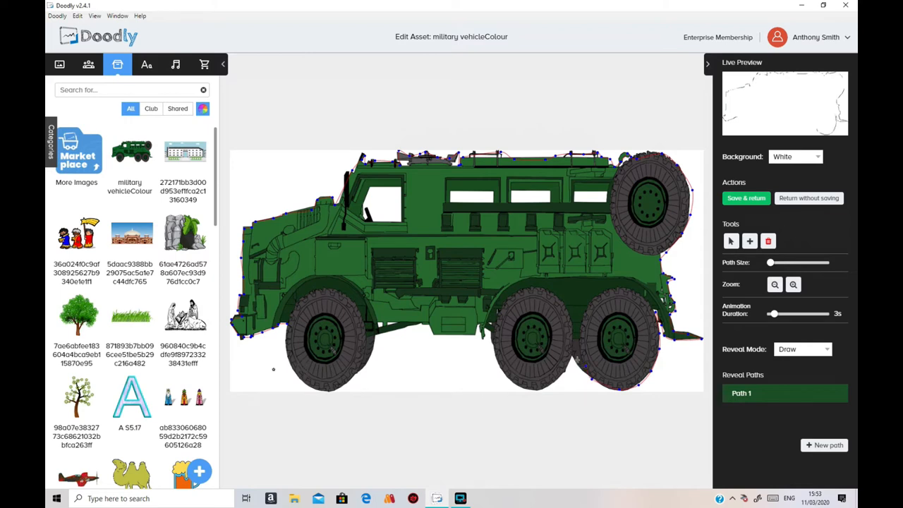
mouse_move(562, 380)
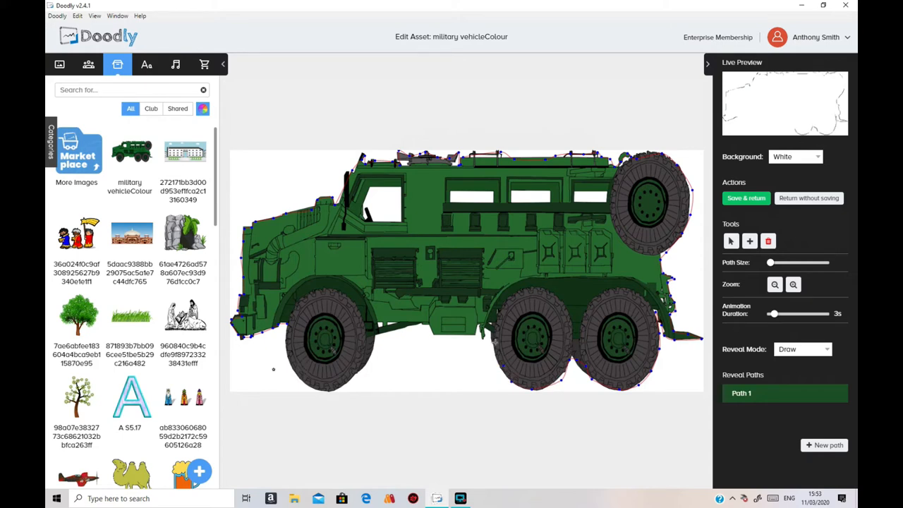
mouse_move(487, 343)
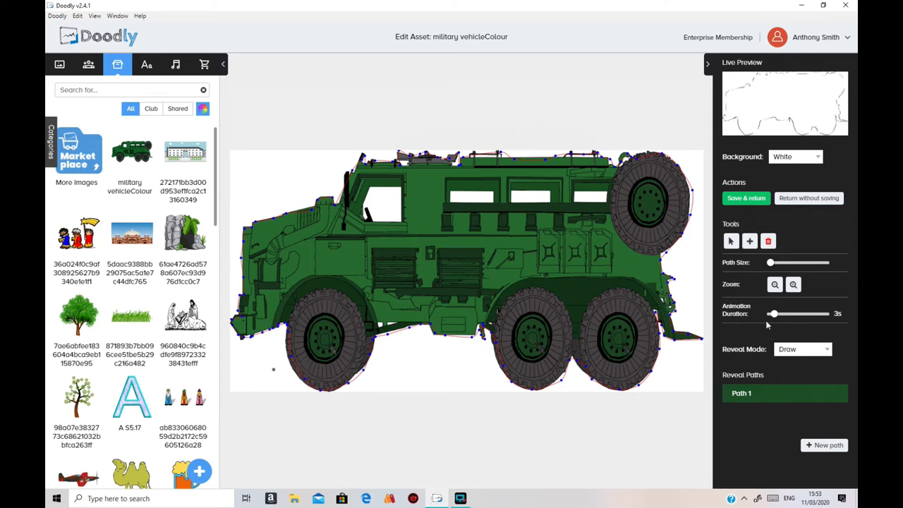
Add Path 2 after the outline reveal path is traced
left_click(824, 444)
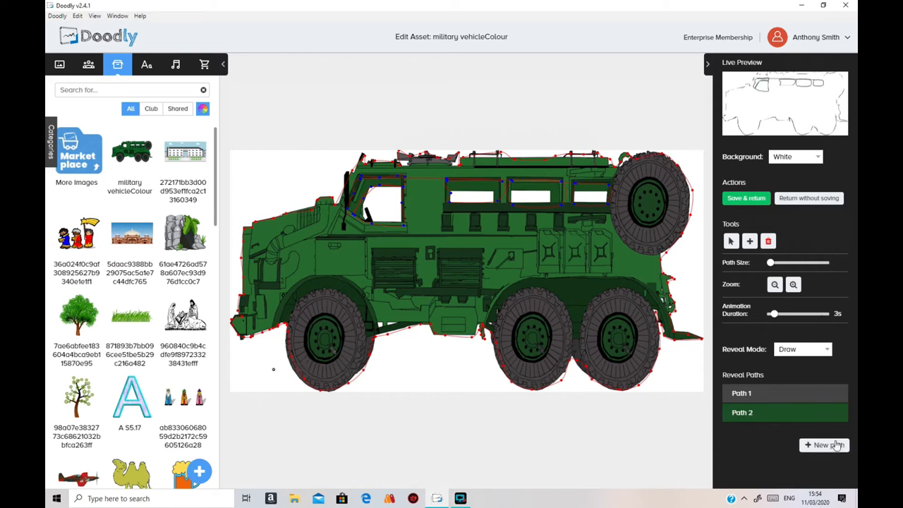
Add Path 3 after the window-frame reveal path is traced
left_click(823, 444)
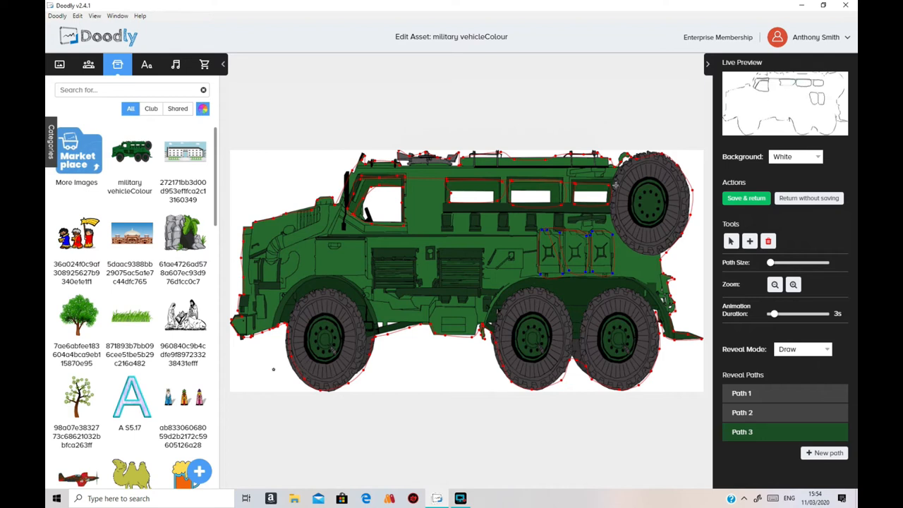
Add Path 4 after the side door panels reveal path is traced
left_click(824, 452)
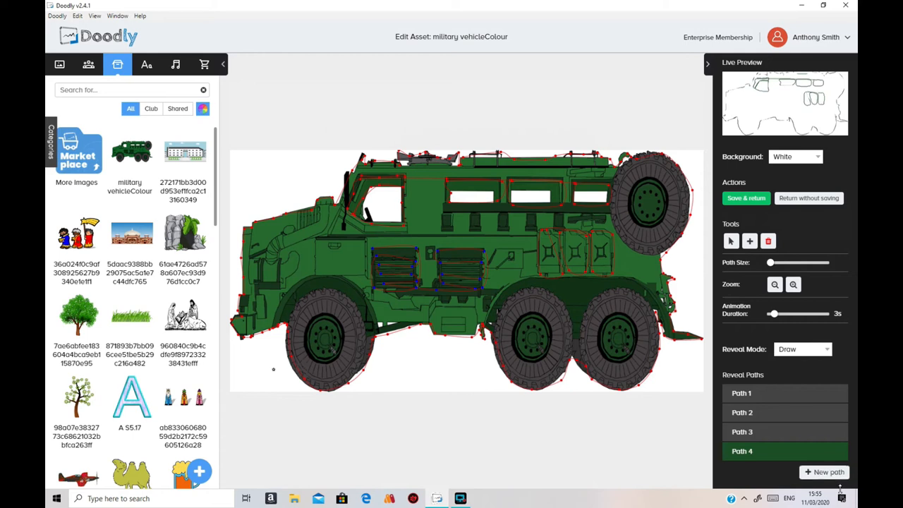
Add Path 5 and fill the vehicle's body and wheels with dense reveal strokes
left_click(823, 471)
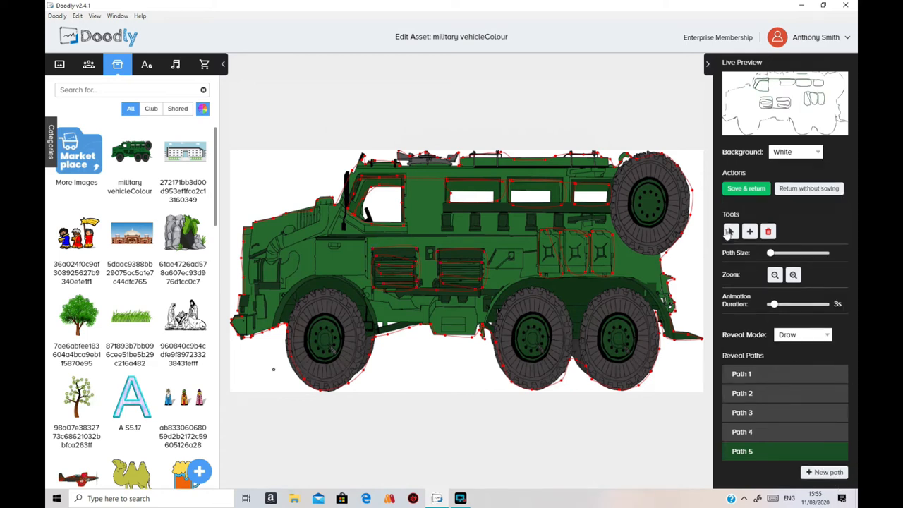
left_click(731, 232)
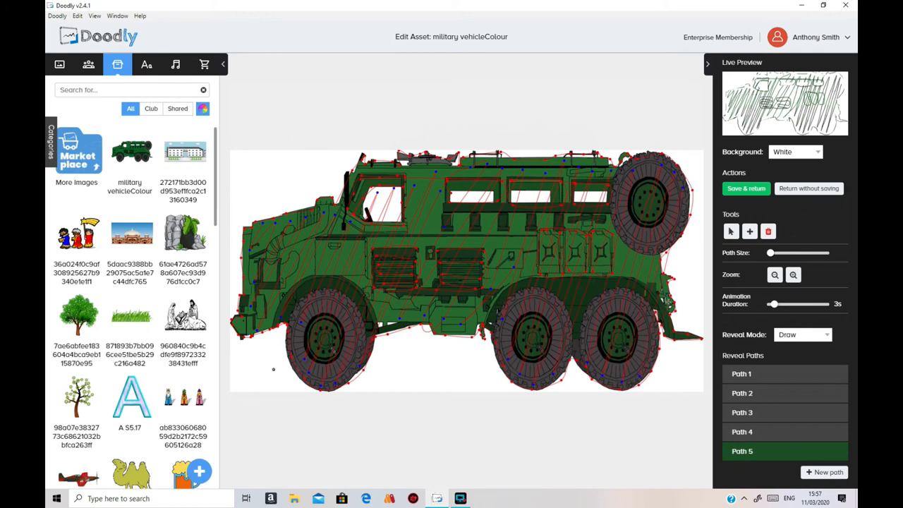
left_click(773, 274)
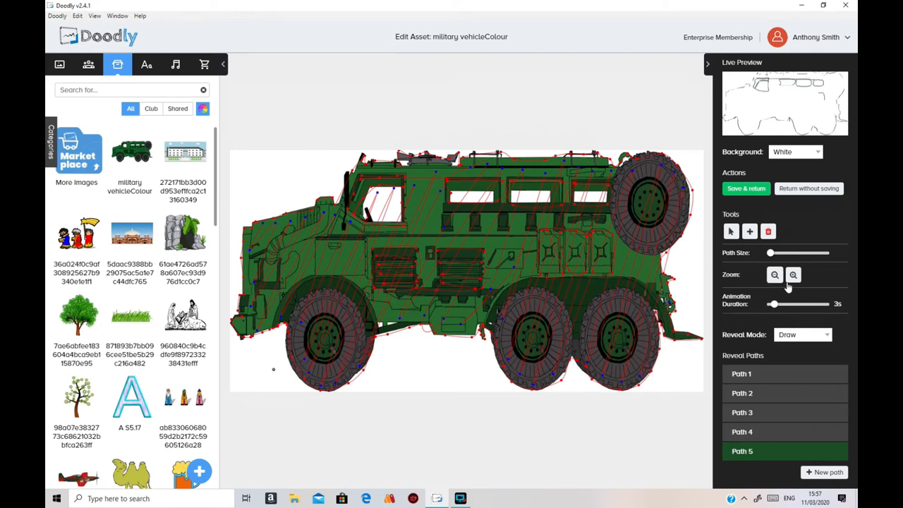
Increase Path 1's Path Size so the reveal strokes blanket the whole vehicle
left_click(742, 372)
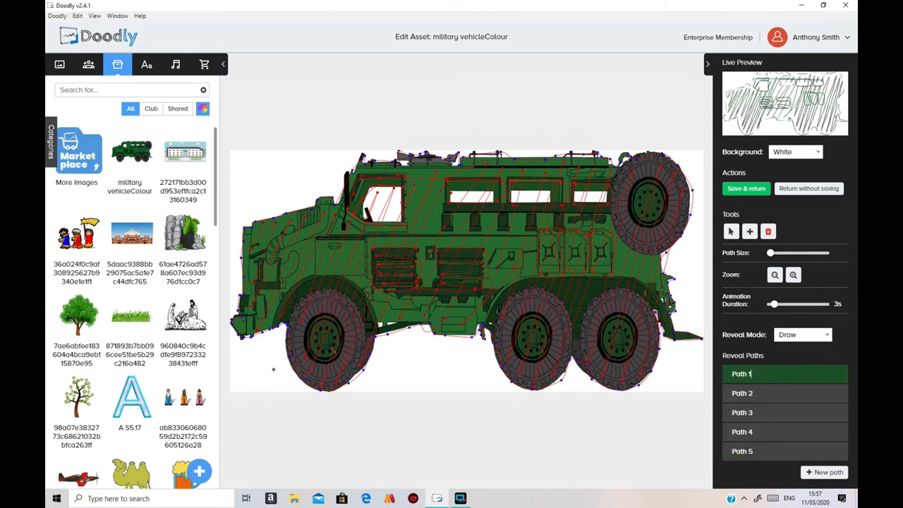
left_click_drag(770, 253, 775, 252)
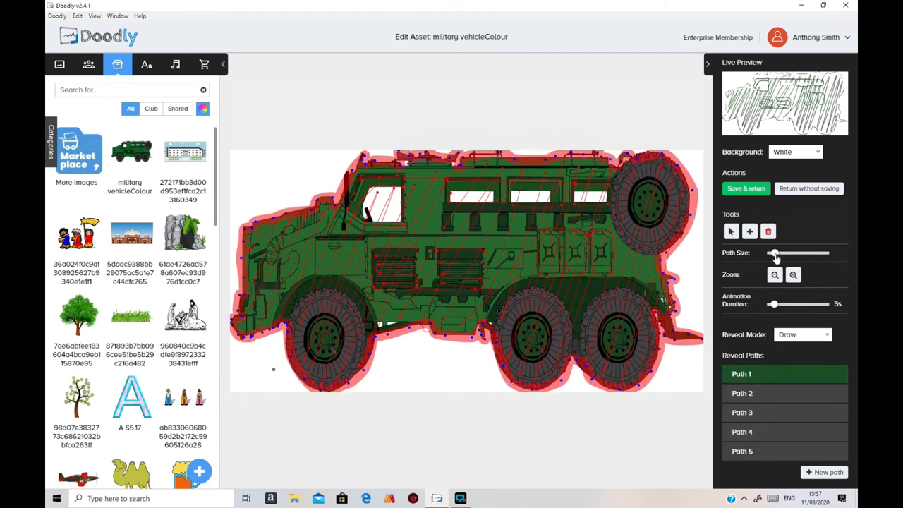
left_click_drag(773, 253, 776, 253)
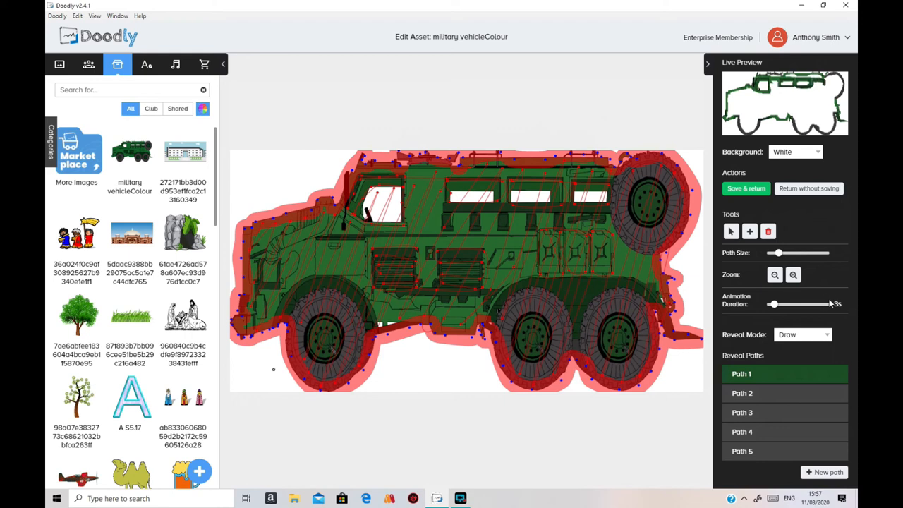
Review the reveals of Paths 2, 3, 4 and 5 in turn
left_click(742, 392)
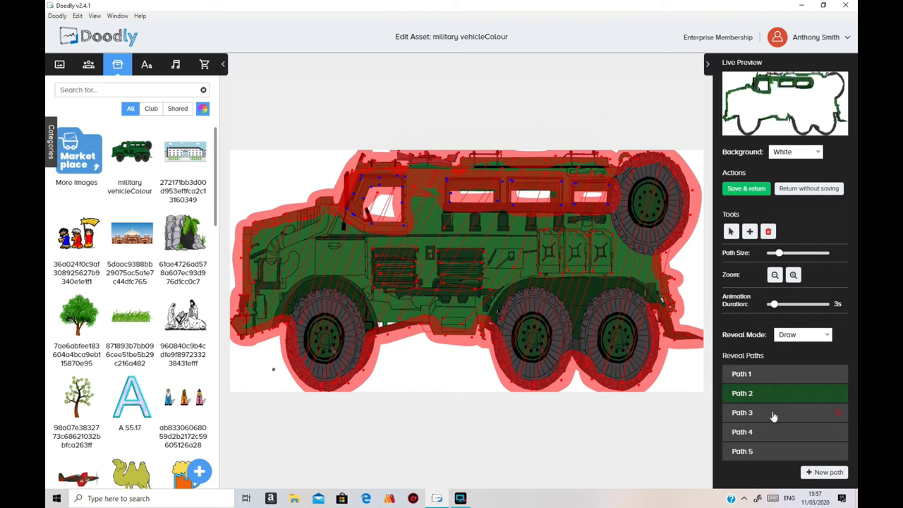
left_click(742, 412)
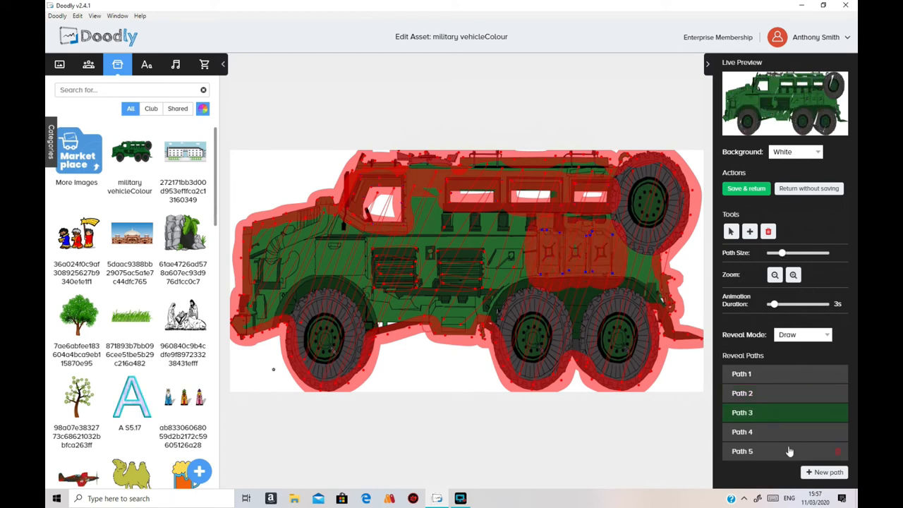
left_click(742, 432)
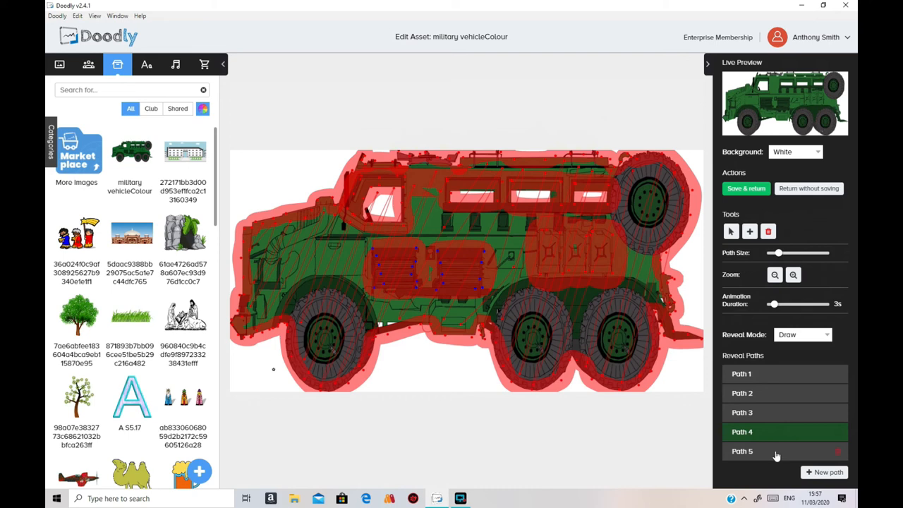
left_click(742, 452)
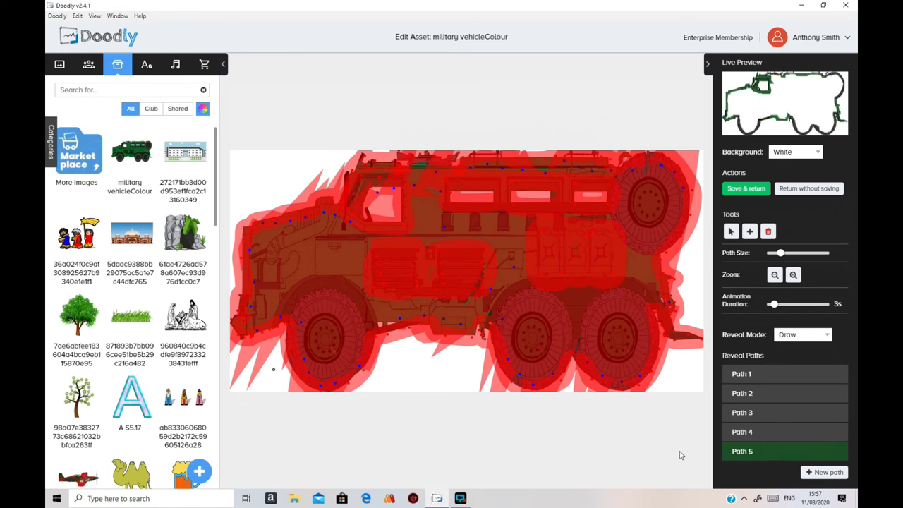
Save & return the vehicle asset to the video editor and preview the scene
left_click(745, 189)
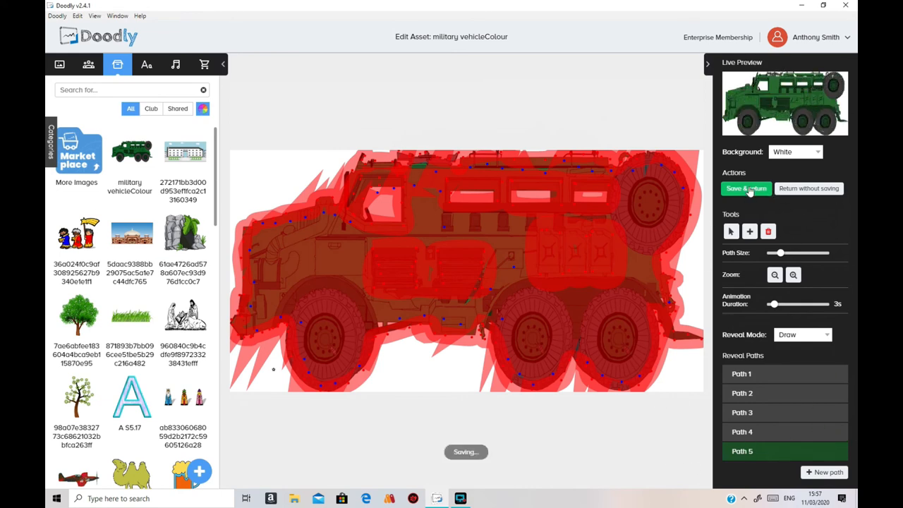
left_click(745, 189)
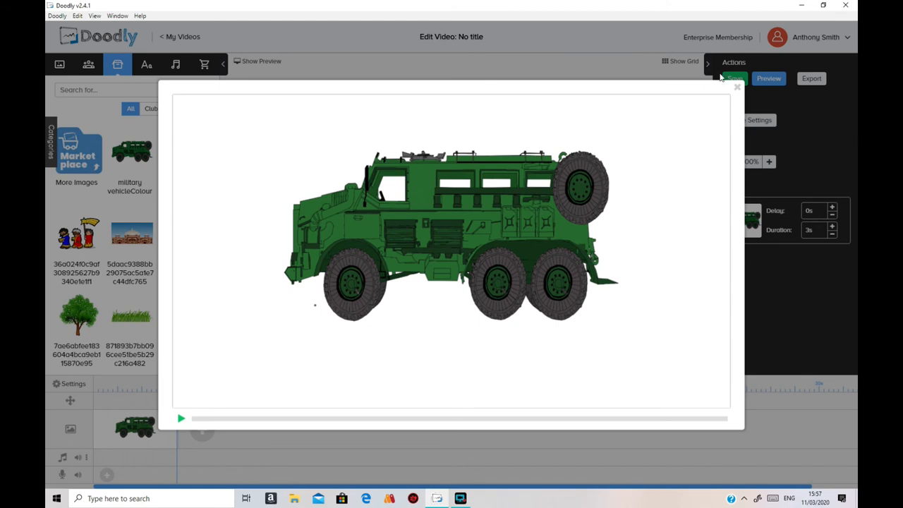
Raise the vehicle's draw Duration to 9s after closing the preview
left_click(736, 88)
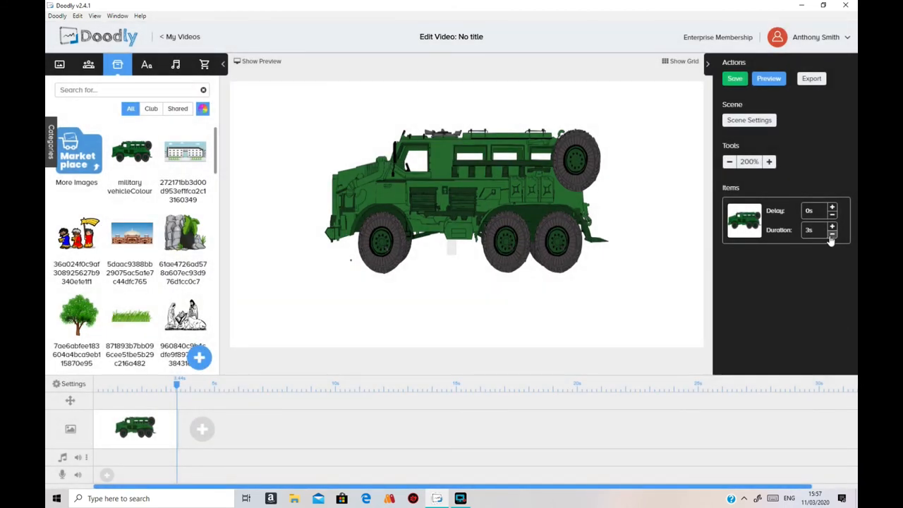
left_click(833, 226)
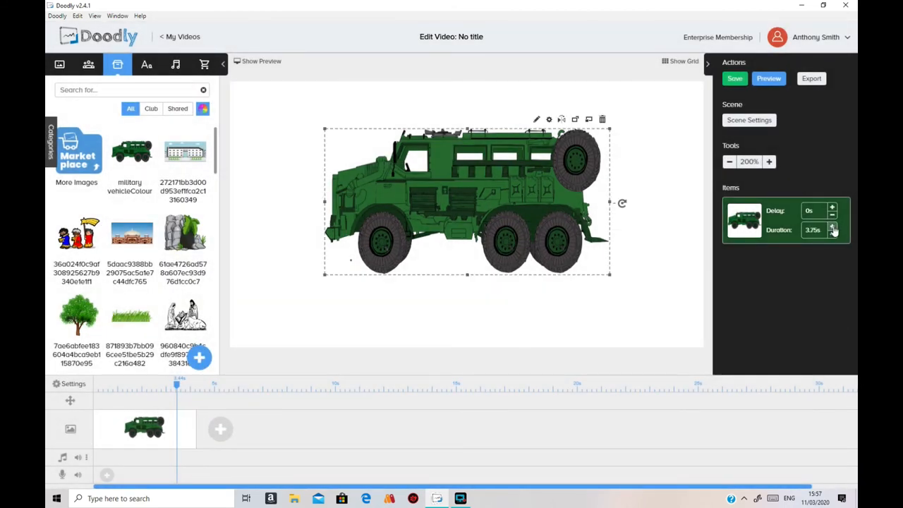
left_click(833, 227)
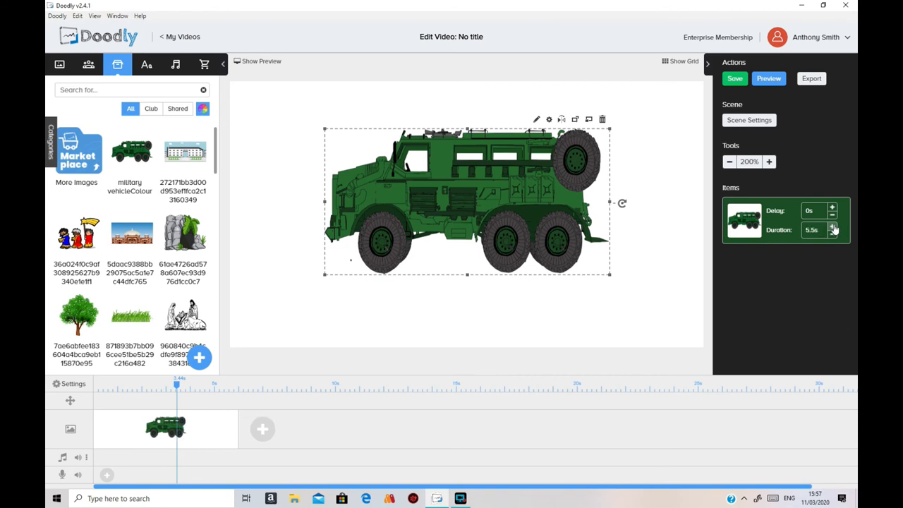
left_click(833, 226)
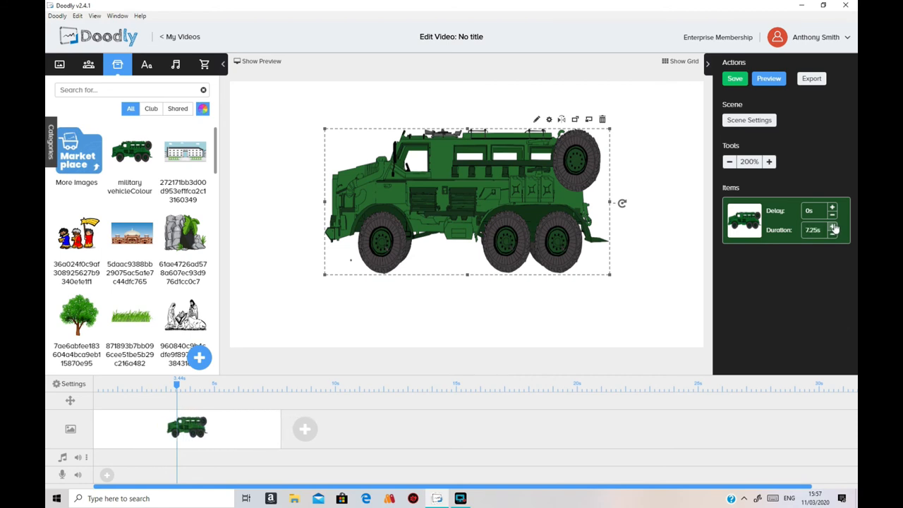
left_click(832, 225)
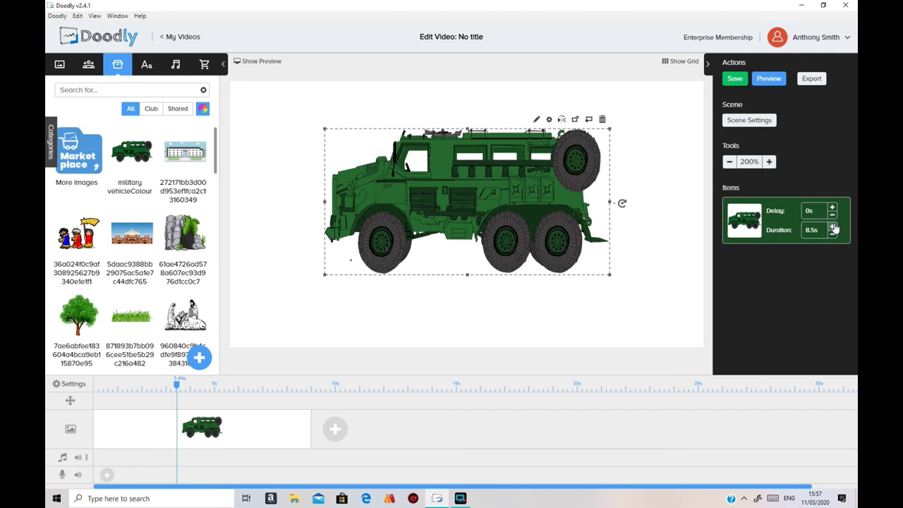
left_click(832, 226)
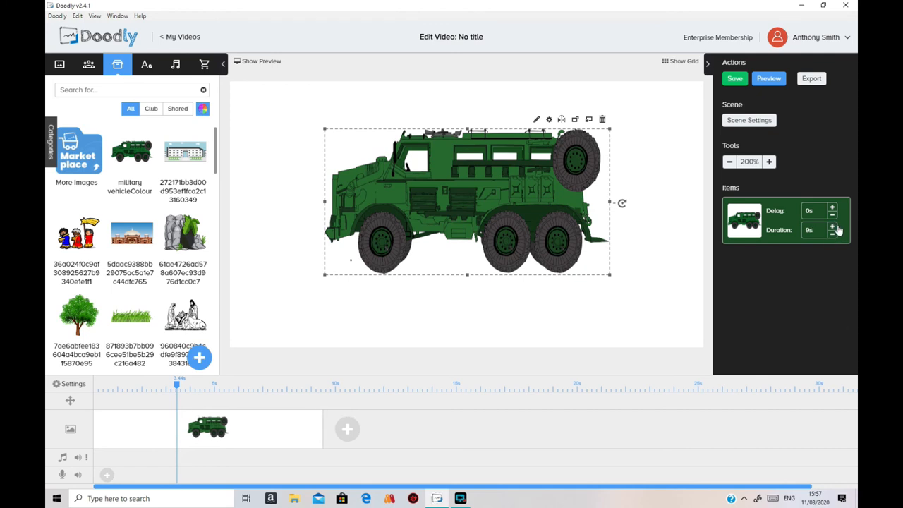
Preview the scene with the 9-second draw, then save the video changes
left_click(768, 79)
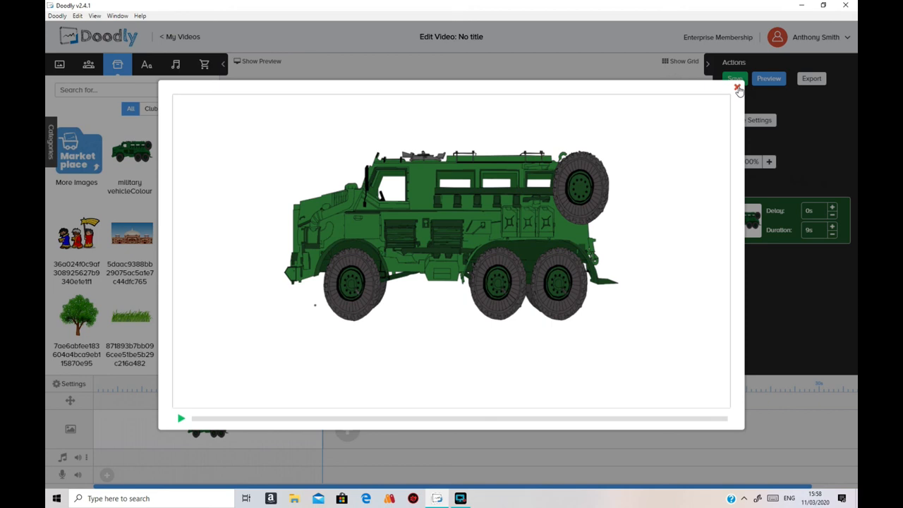
left_click(738, 88)
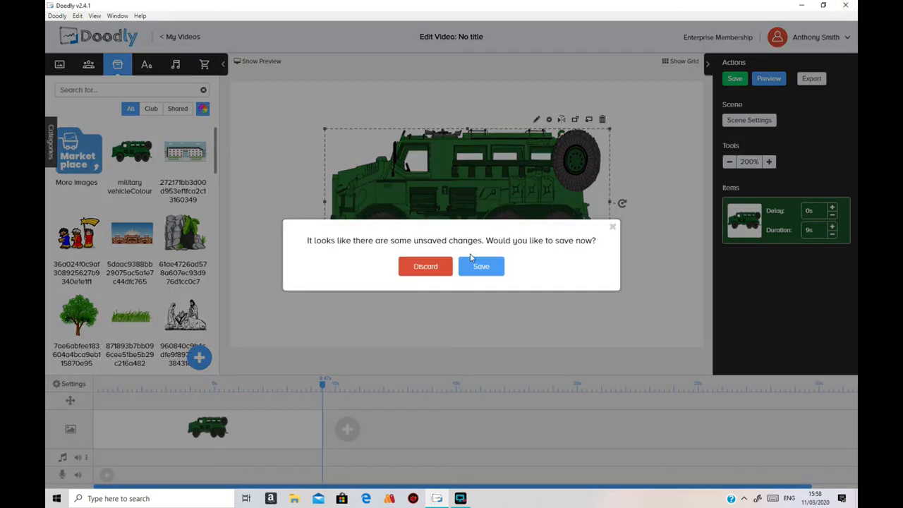
left_click(480, 265)
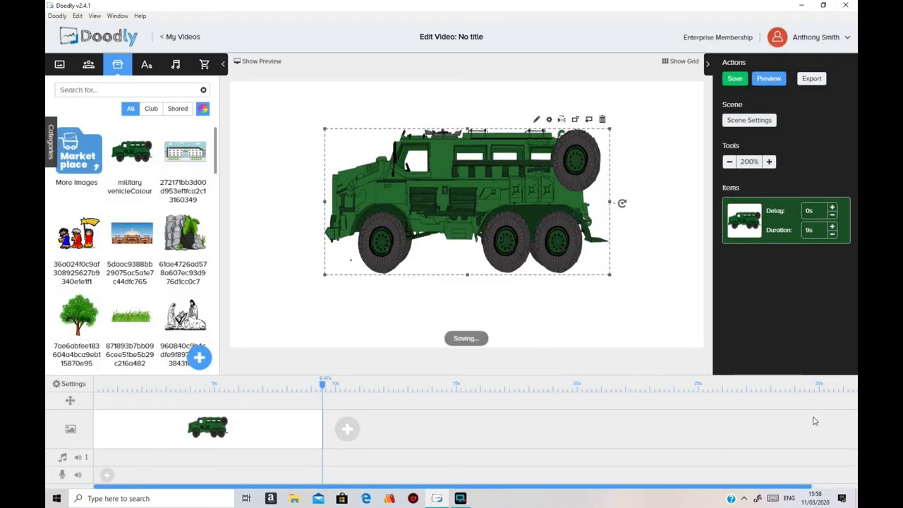